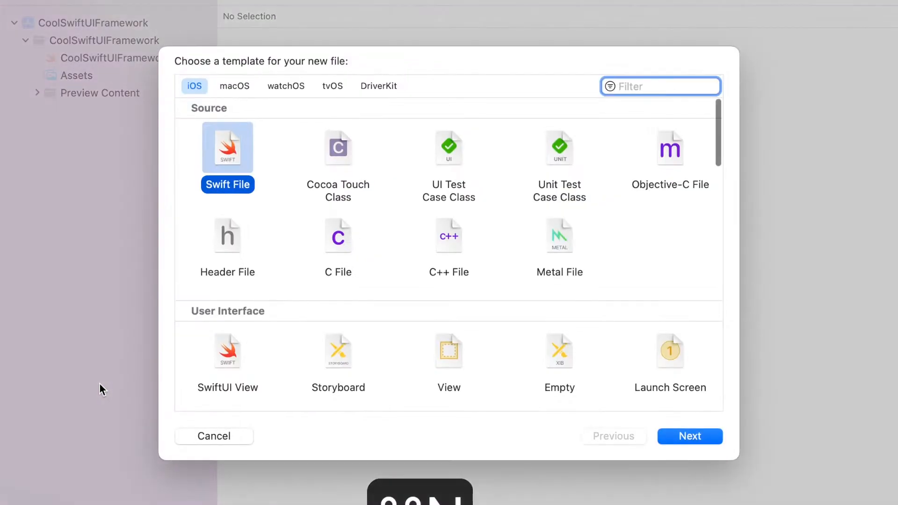
Create a SwiftUI View file named ContentView from the SwiftUI View template
click(227, 350)
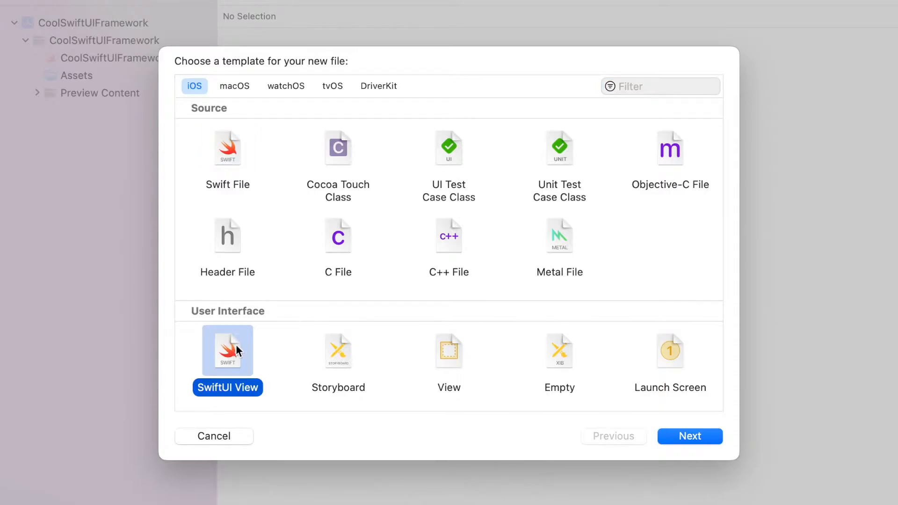
click(689, 436)
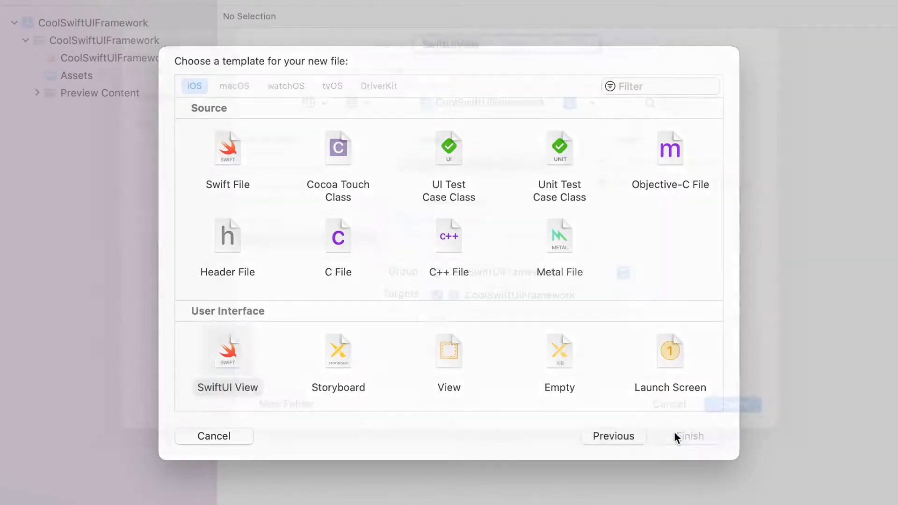
click(690, 436)
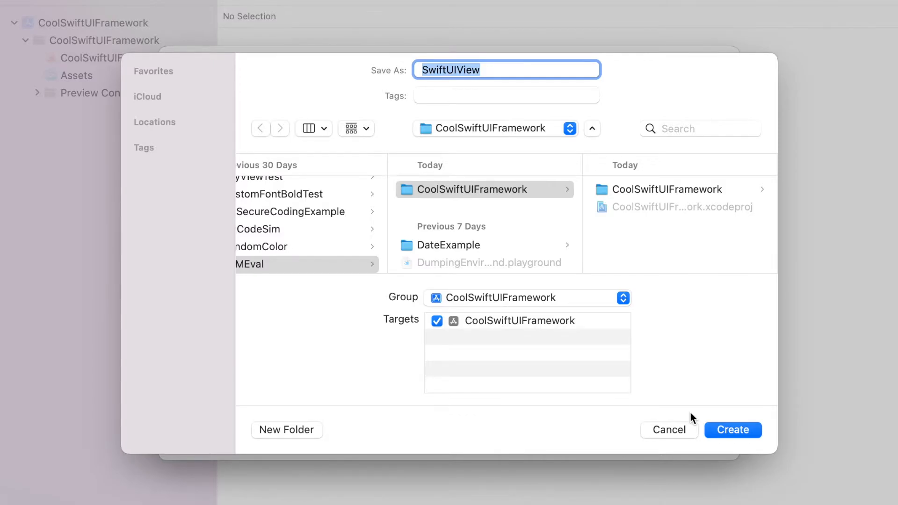
text(ContentView)
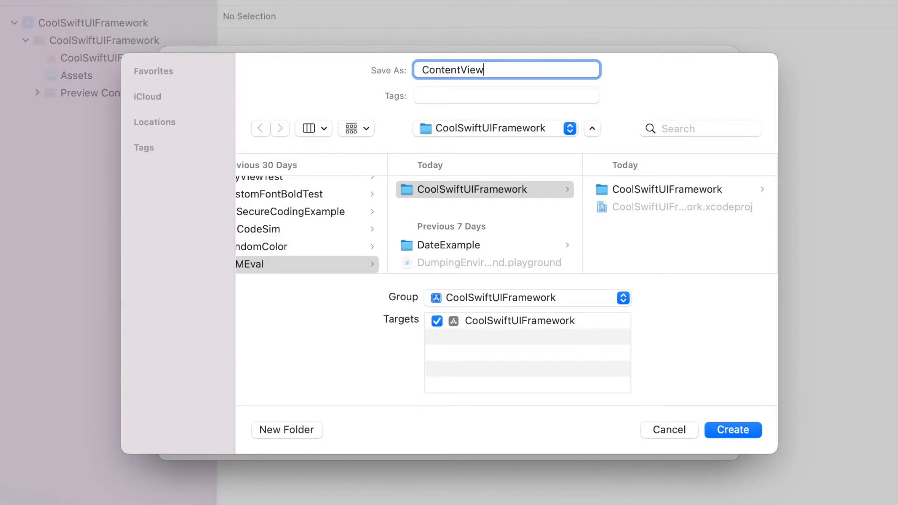
click(733, 430)
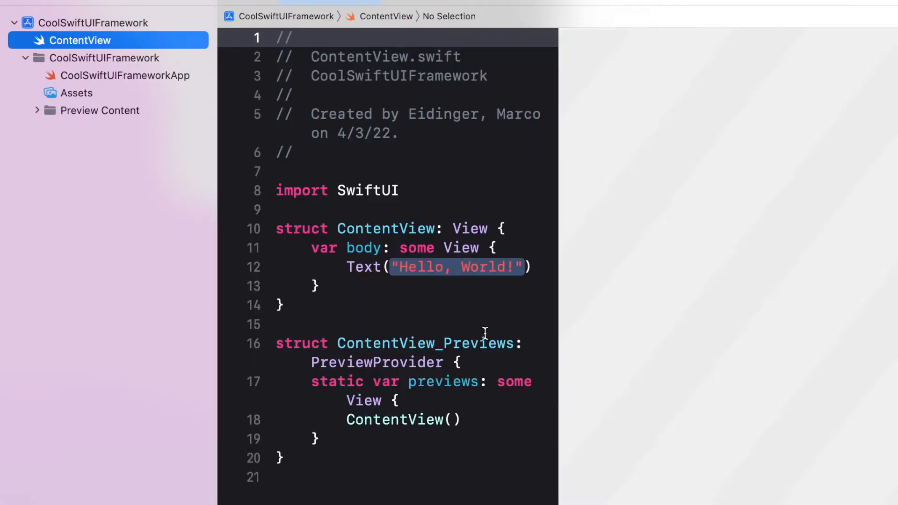
Select the "Hello, World!" text literal in ContentView to bring up the live preview
double_click(457, 267)
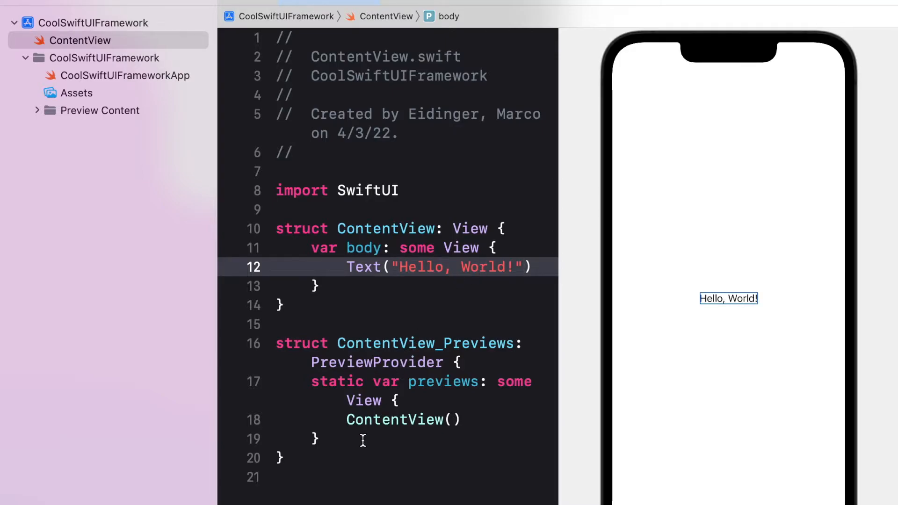
mouse_move(329, 458)
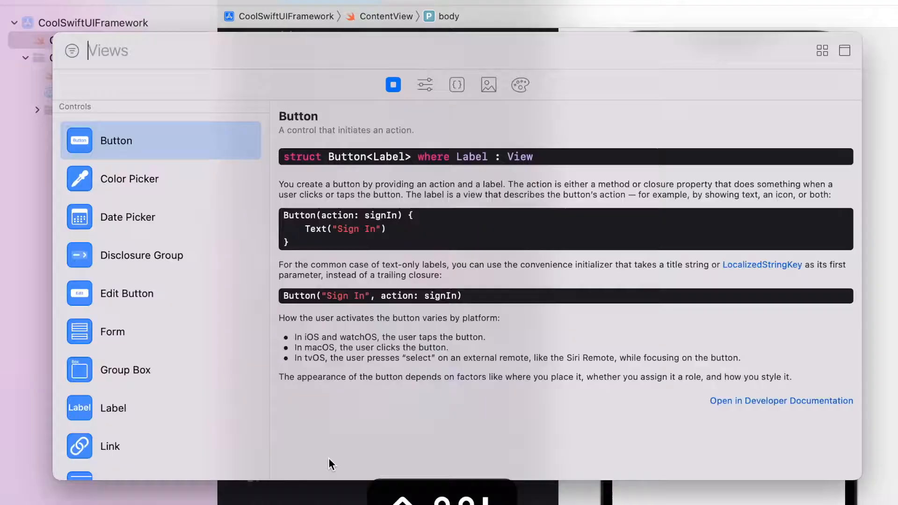
mouse_move(174, 341)
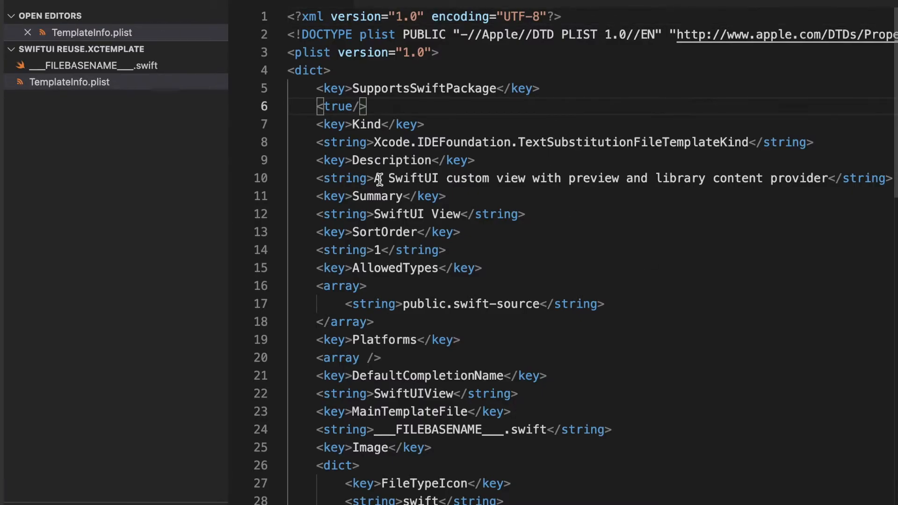
Review the SwiftUI Reuse template's description and its required productName View: option
drag(375, 179, 831, 178)
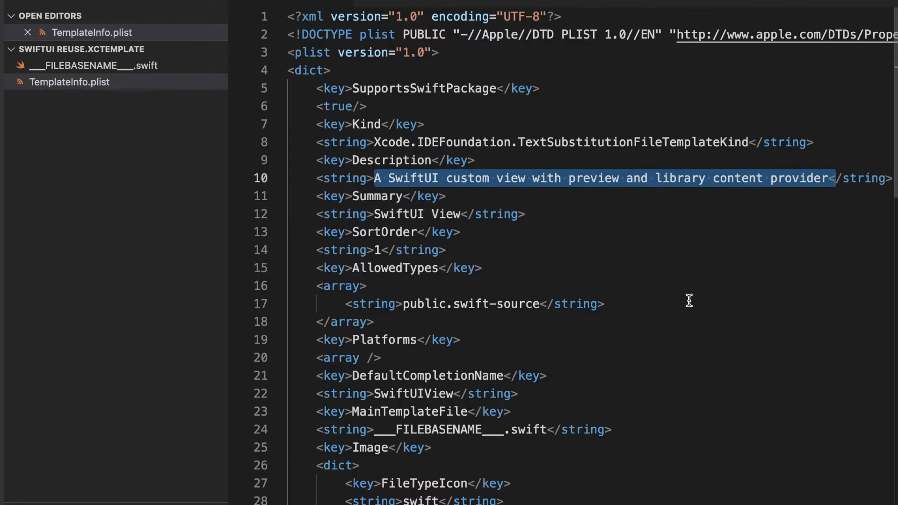
scroll(down, 3)
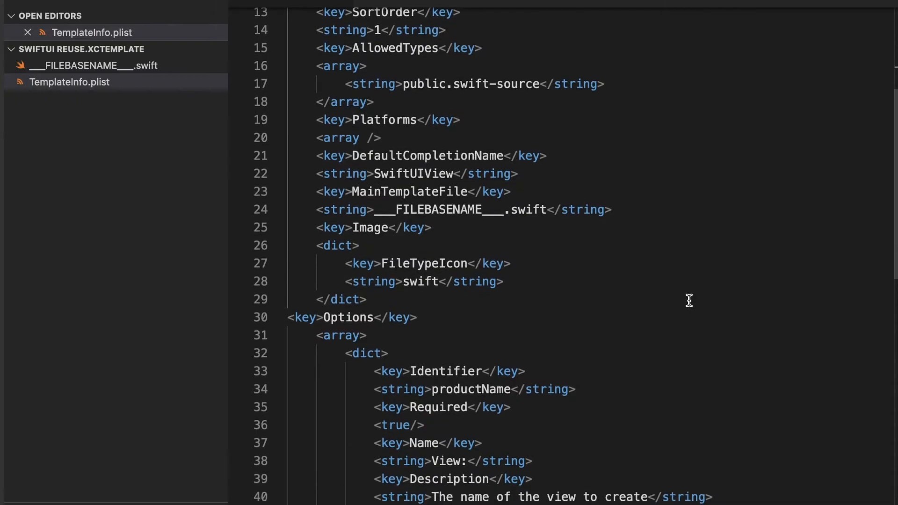
scroll(down, 3)
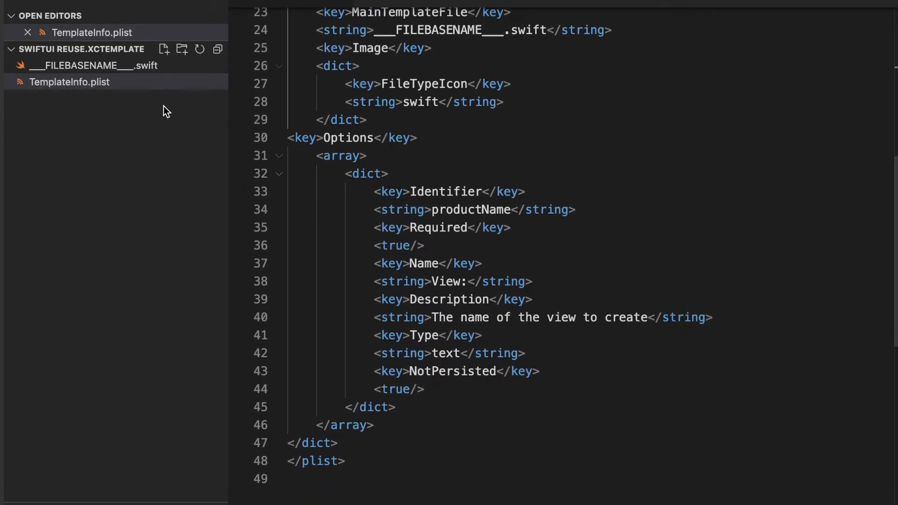
click(93, 82)
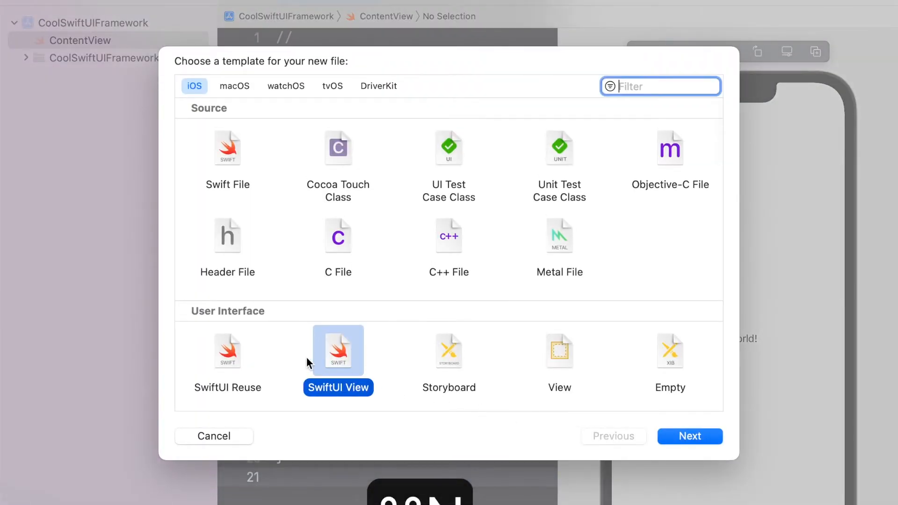
Generate CalendarView from the SwiftUI Reuse template by entering Calendar as the view name
click(690, 436)
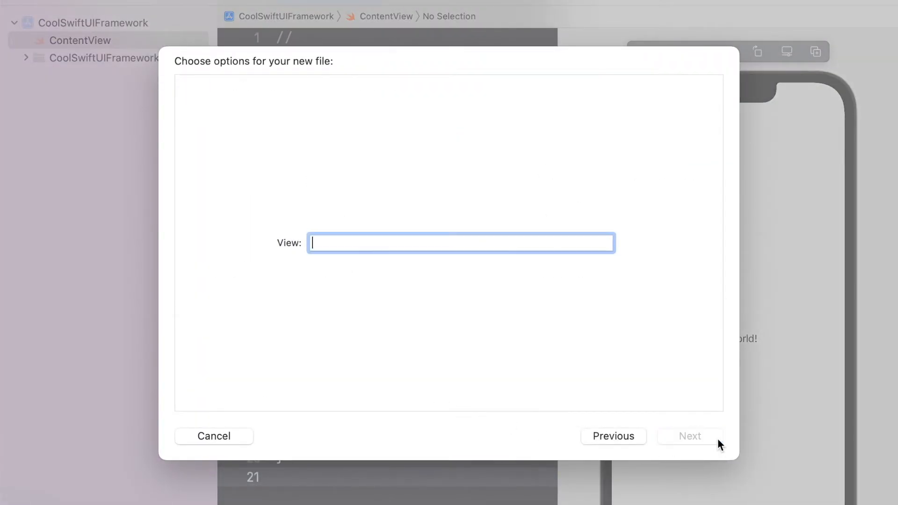
text(Calendar)
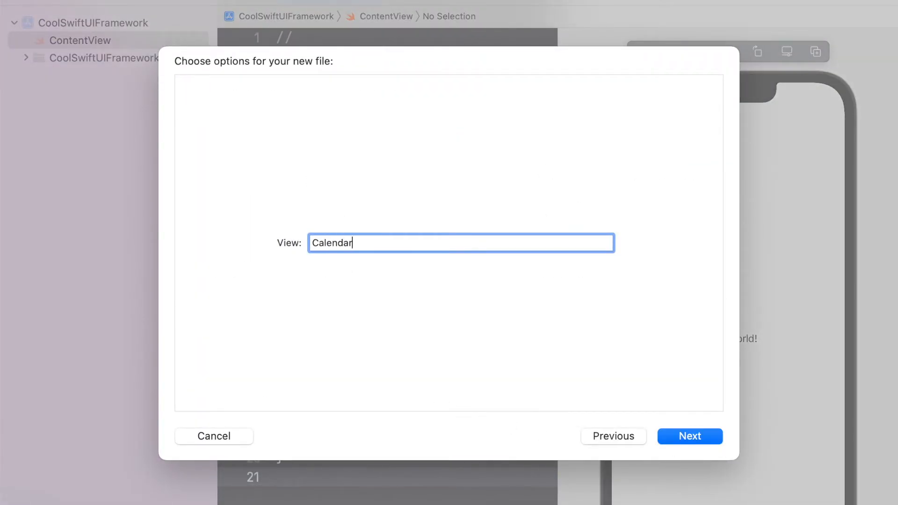
click(689, 436)
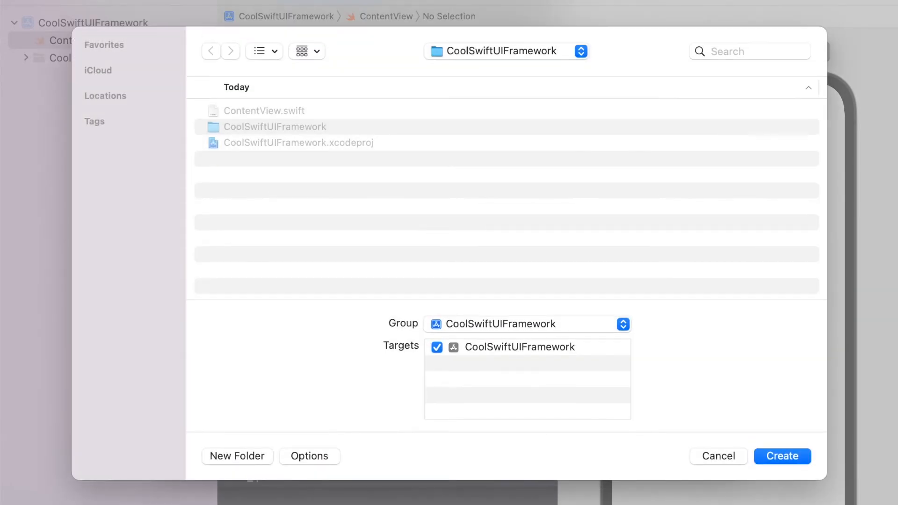
click(781, 456)
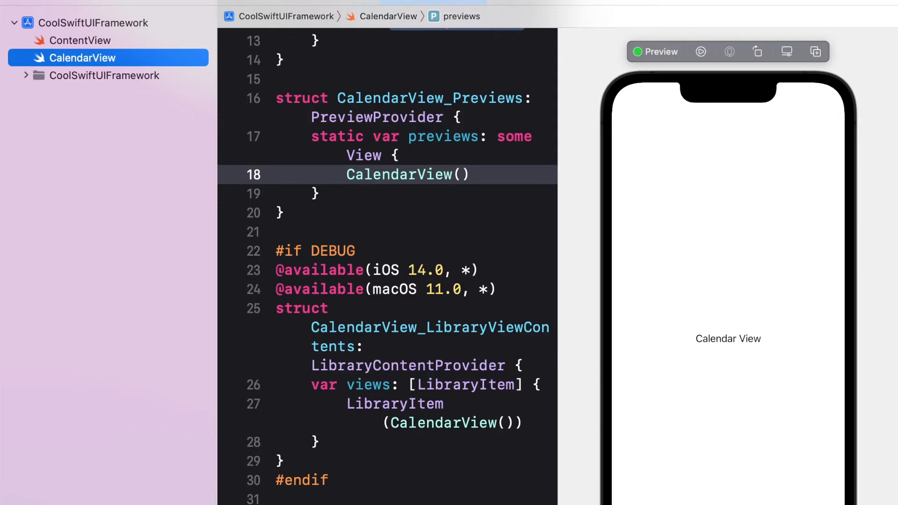
mouse_move(358, 475)
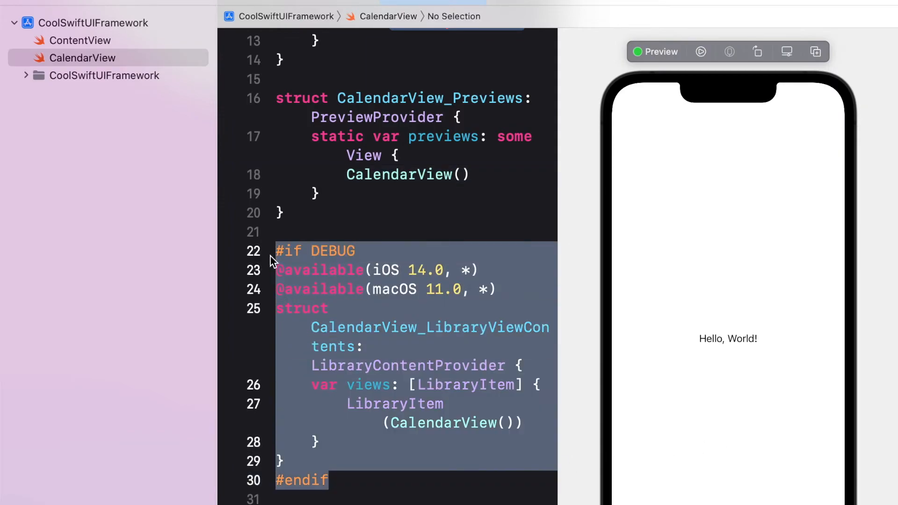
Deselect the DEBUG LibraryContentProvider block and switch the editor back to ContentView
click(332, 480)
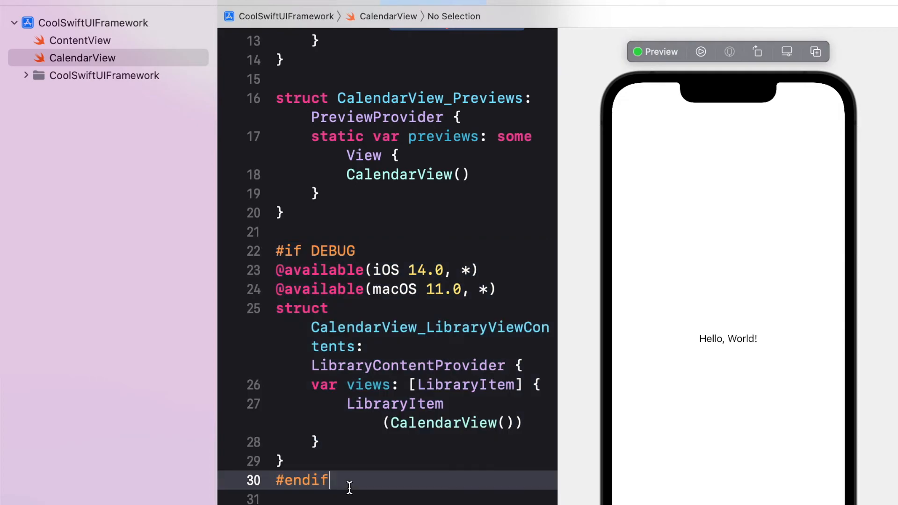
click(81, 40)
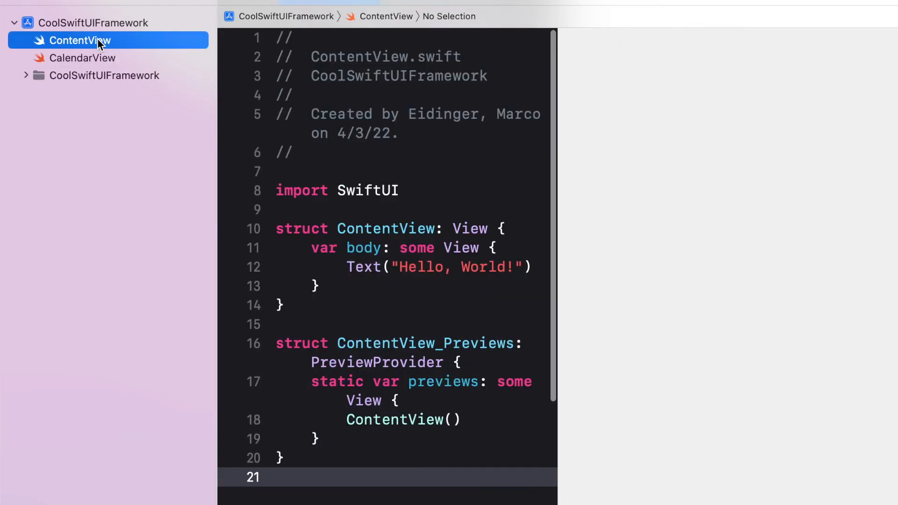